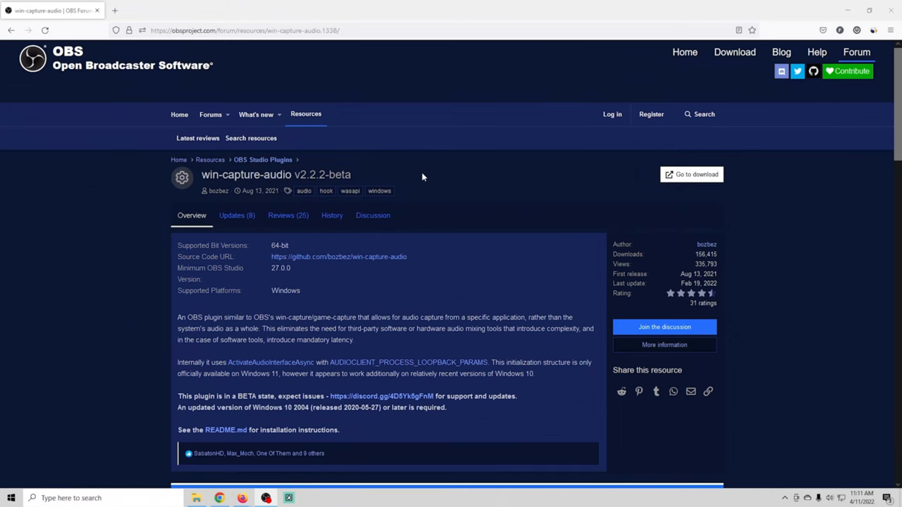
Download win-capture-audio-2.2.2-beta-setup.exe from the GitHub release assets.
{"action": "left_click", "coordinate": [691, 175]}
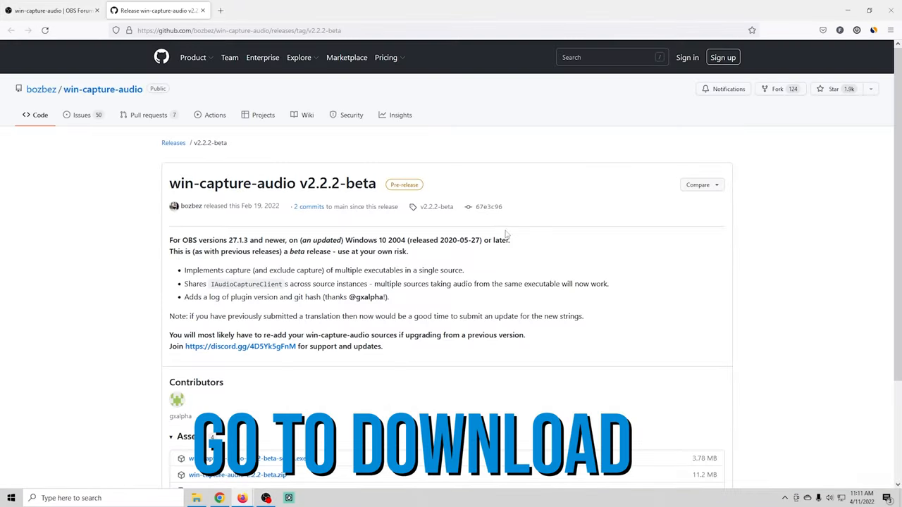
{"action": "scroll", "scroll_direction": "down", "scroll_amount": 3}
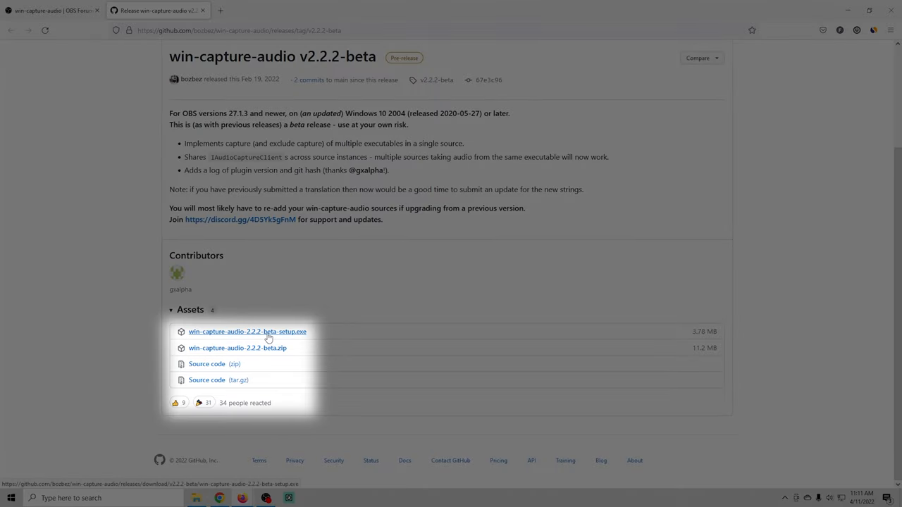
{"action": "left_click", "coordinate": [248, 331]}
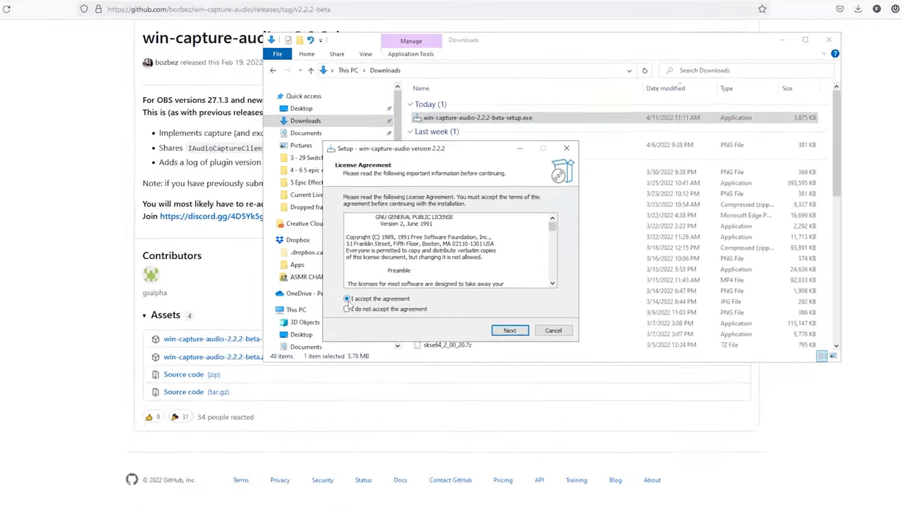
Accept the license, install into the obs-studio folder and keep the default start menu folder.
{"action": "left_click", "coordinate": [510, 329]}
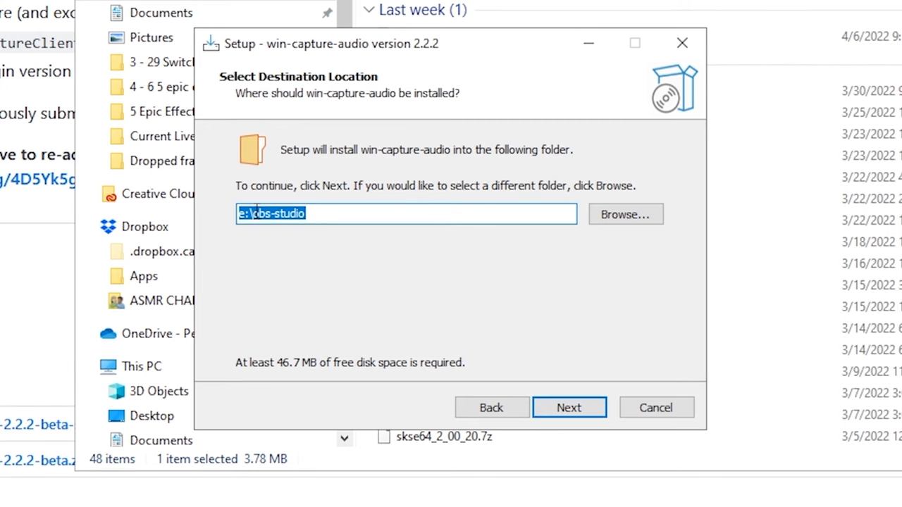
{"action": "left_click", "coordinate": [625, 214]}
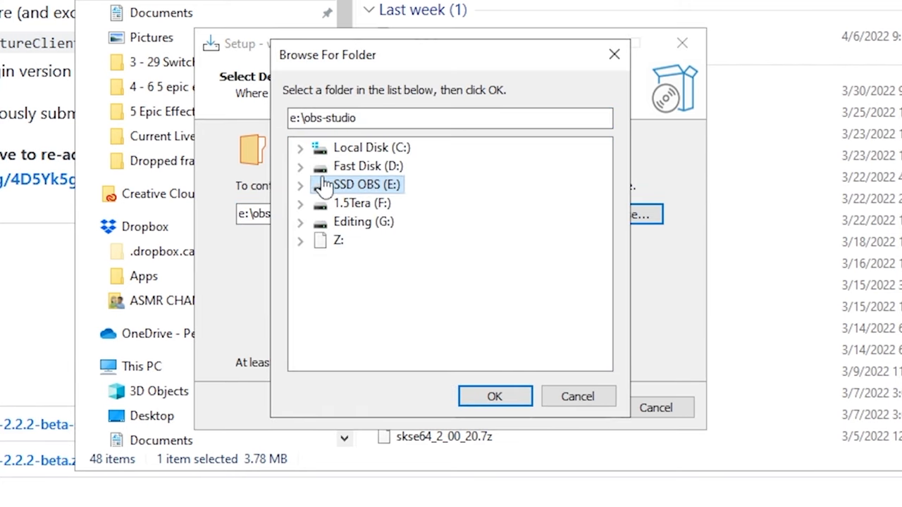
{"action": "left_click", "coordinate": [299, 148]}
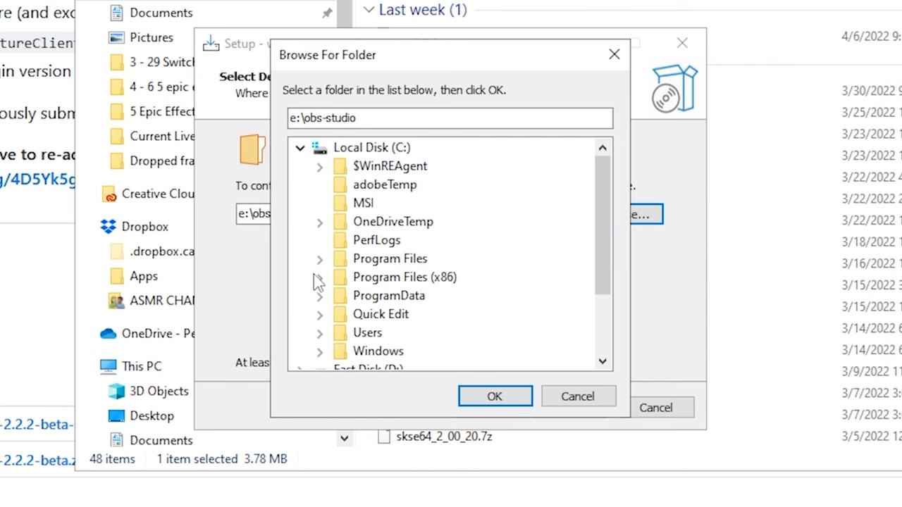
{"action": "scroll", "scroll_direction": "down", "scroll_amount": 3}
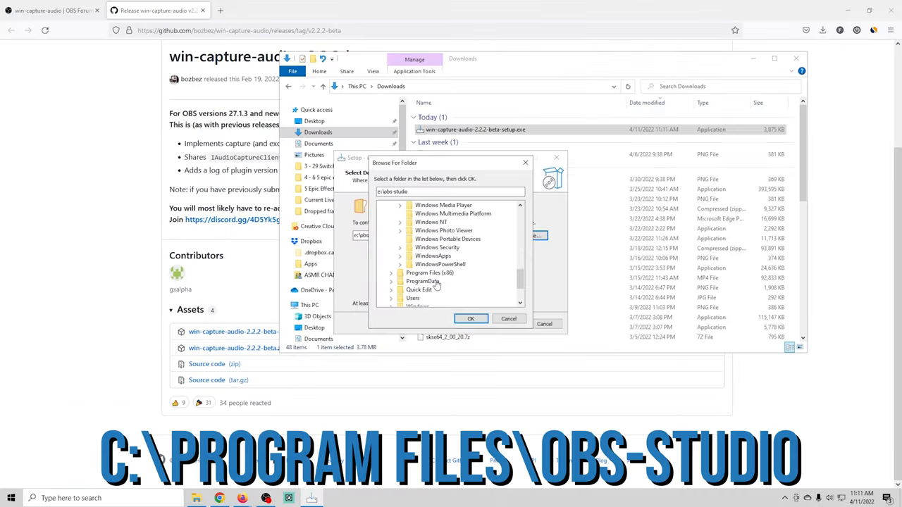
{"action": "left_click", "coordinate": [471, 318]}
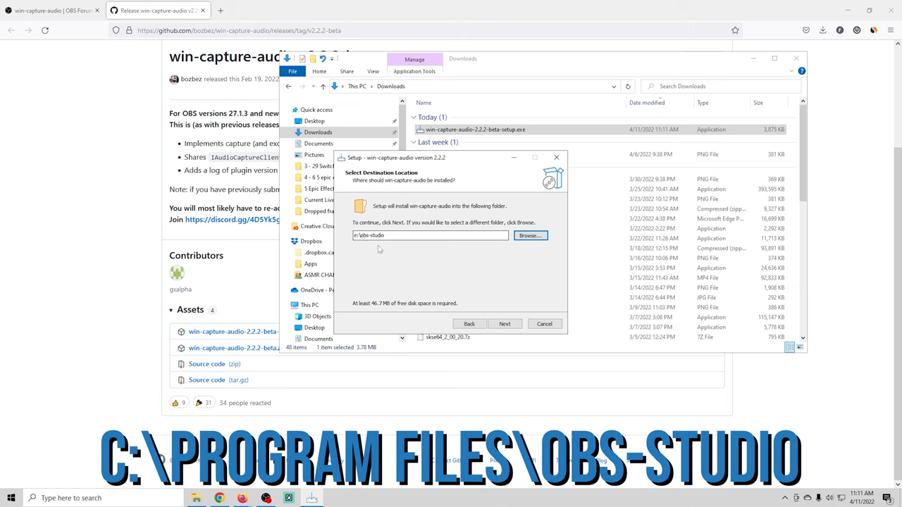
{"action": "left_click", "coordinate": [505, 323]}
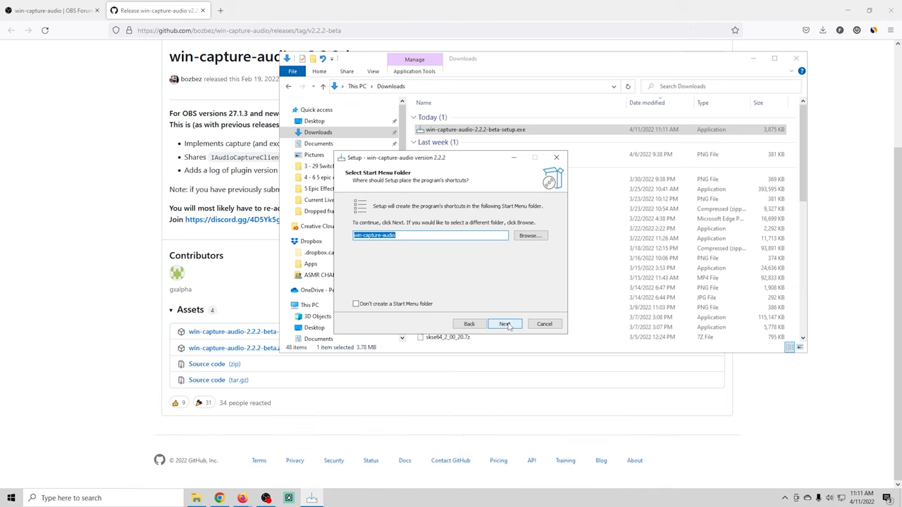
{"action": "left_click", "coordinate": [505, 323]}
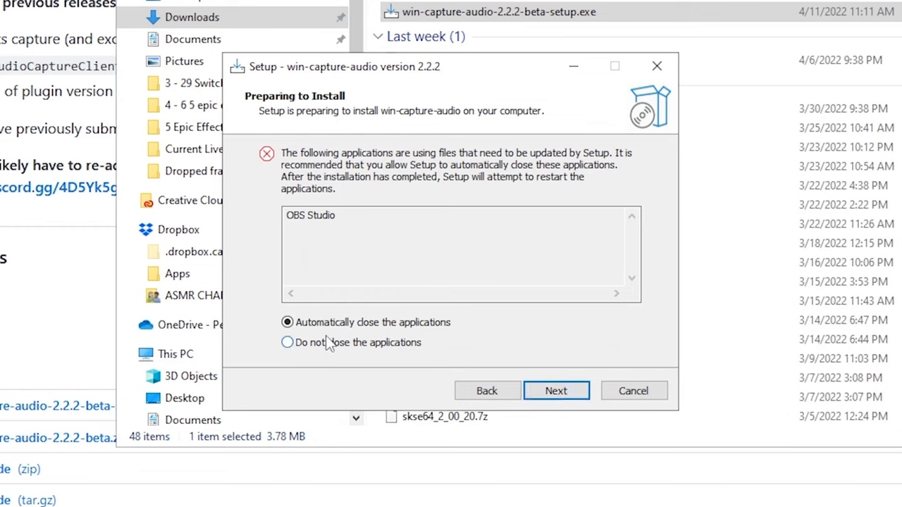
{"action": "mouse_move", "coordinate": [555, 391]}
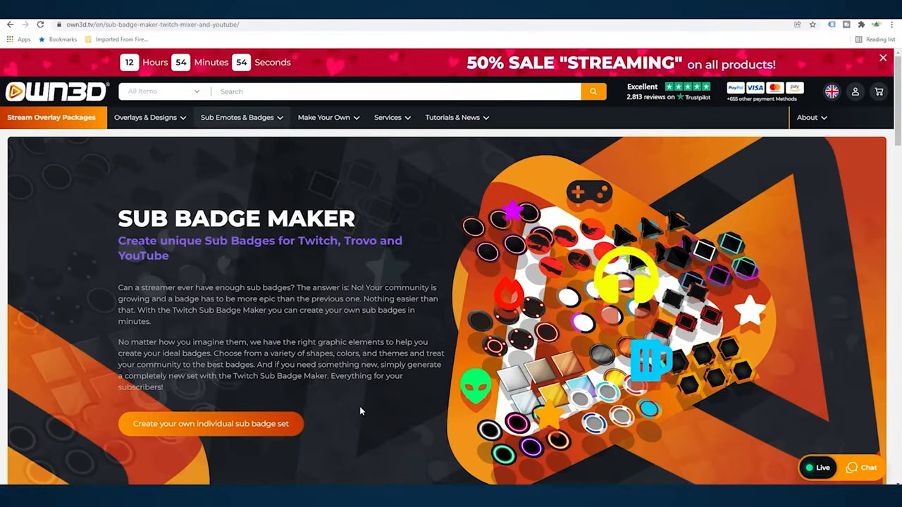
Leave the Sub Badge Maker page for the OWN3D Pro Dashboard.
{"action": "scroll", "scroll_direction": "down", "scroll_amount": 3}
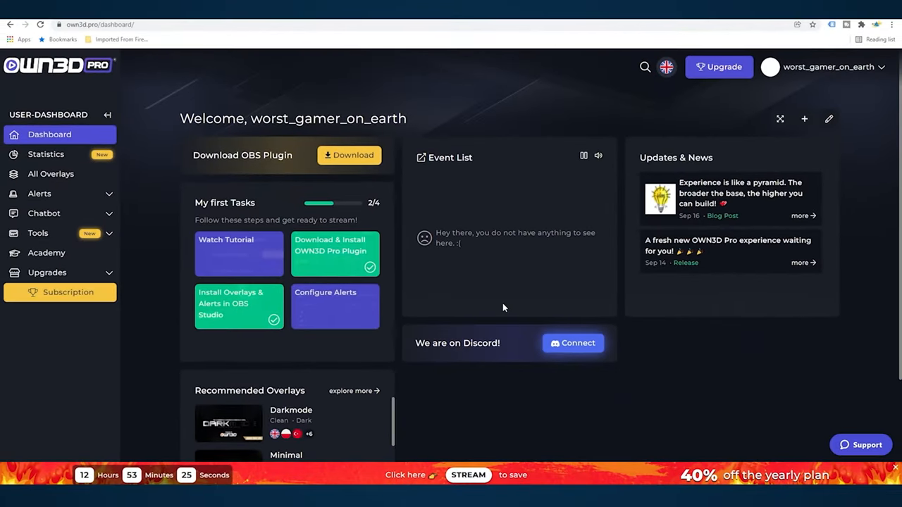
{"action": "left_click", "coordinate": [350, 153]}
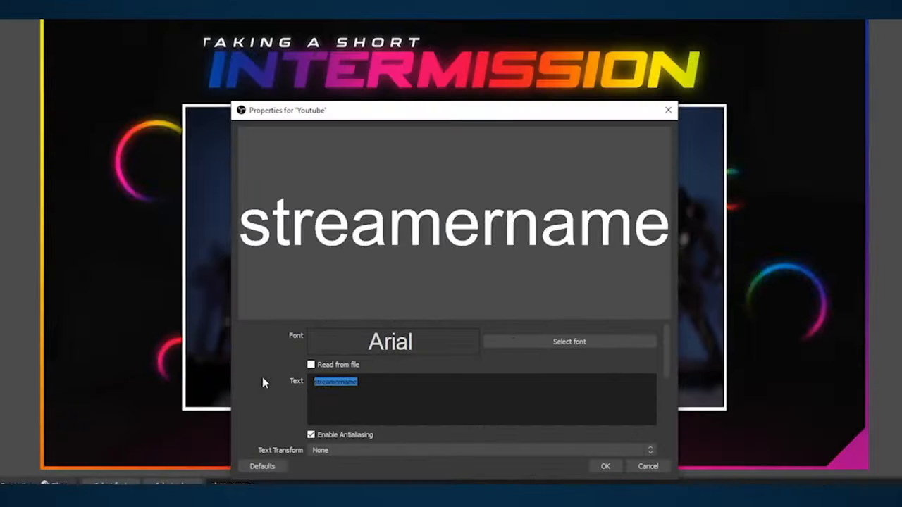
Replace the Youtube text source's placeholder with 'MichaelFeyrer' and return to the main window.
{"action": "type", "text": "MichaelFeyrer"}
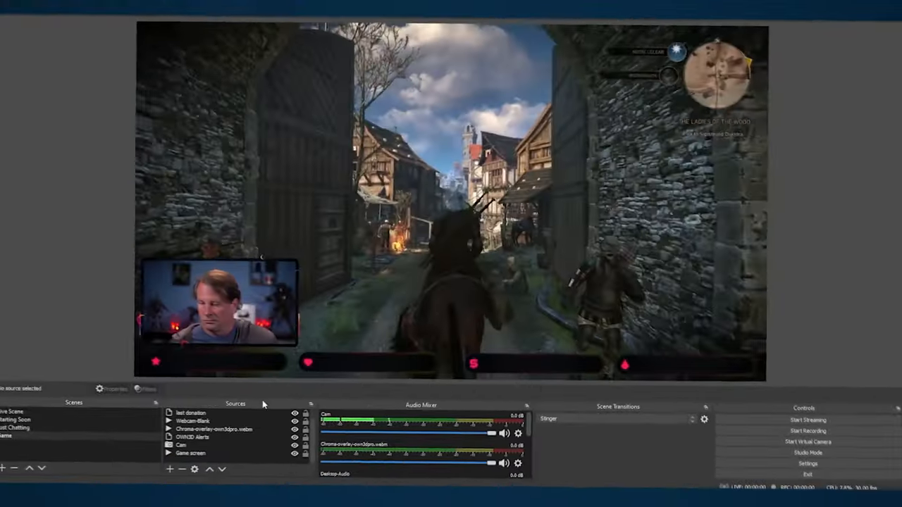
{"action": "left_click", "coordinate": [14, 414]}
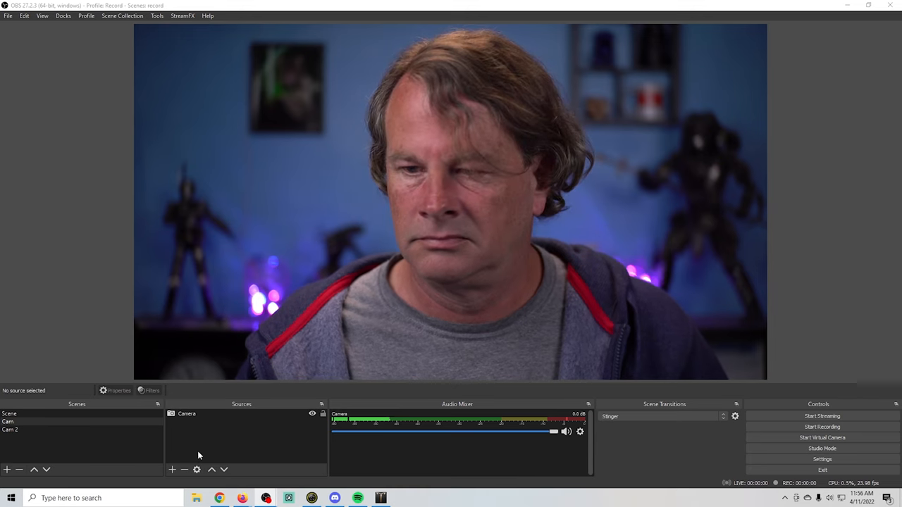
Add an Application Audio Output Capture source named 'Music' and reach its properties.
{"action": "left_click", "coordinate": [172, 469]}
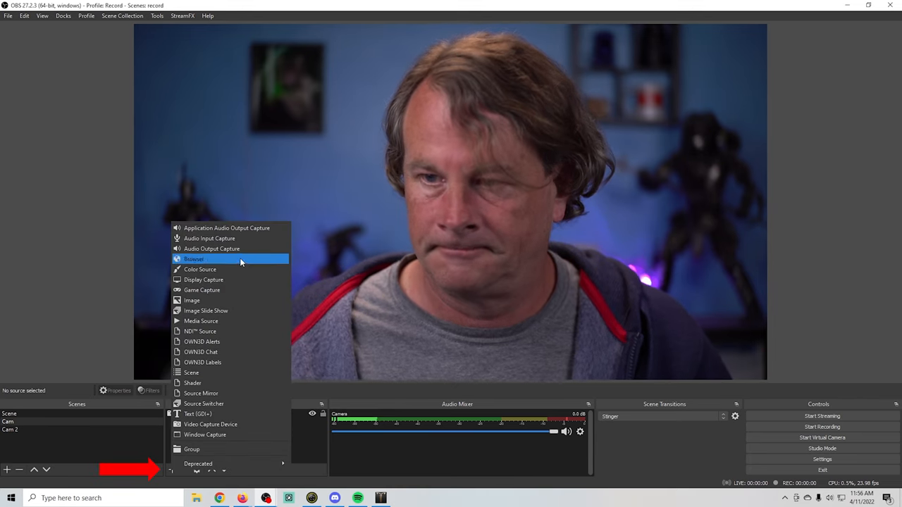
{"action": "mouse_move", "coordinate": [239, 231]}
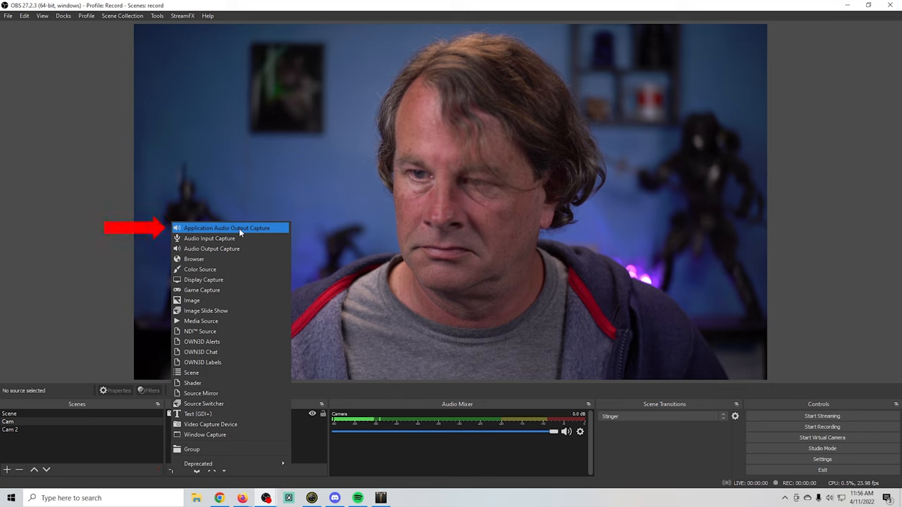
{"action": "left_click", "coordinate": [225, 228]}
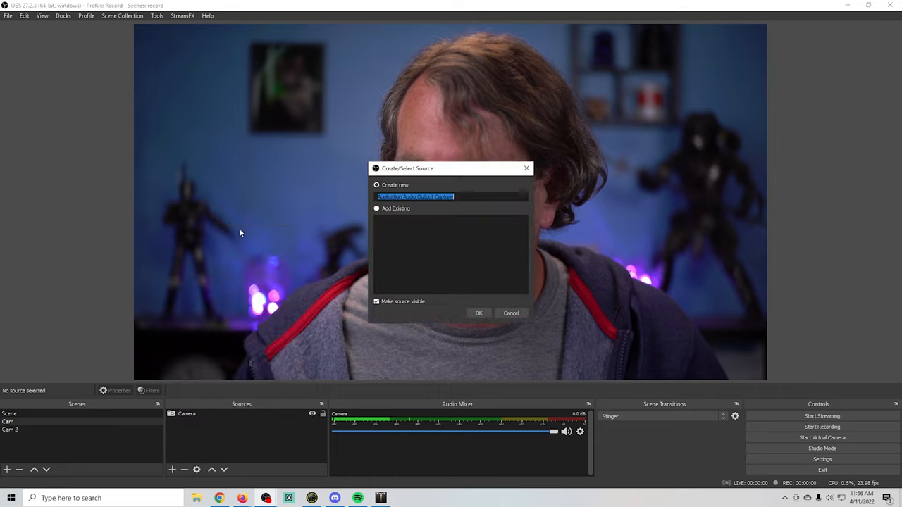
{"action": "type", "text": "M"}
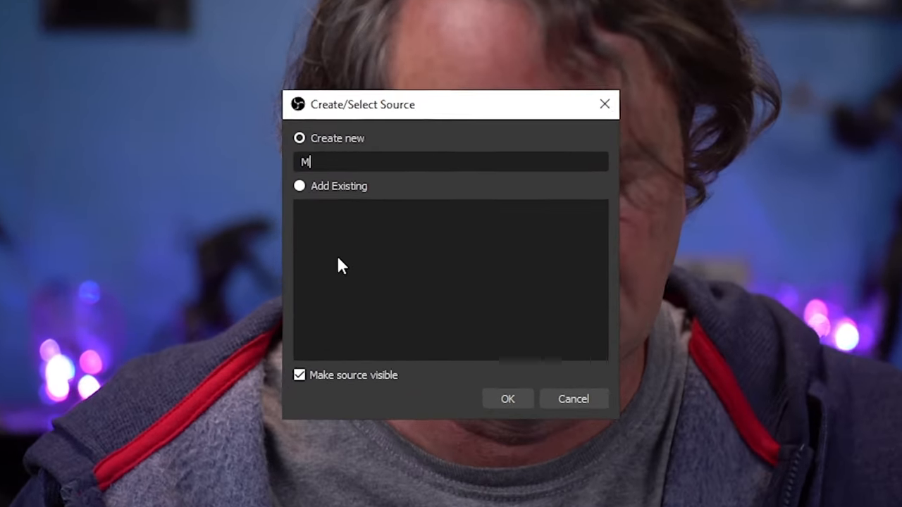
{"action": "type", "text": "usic"}
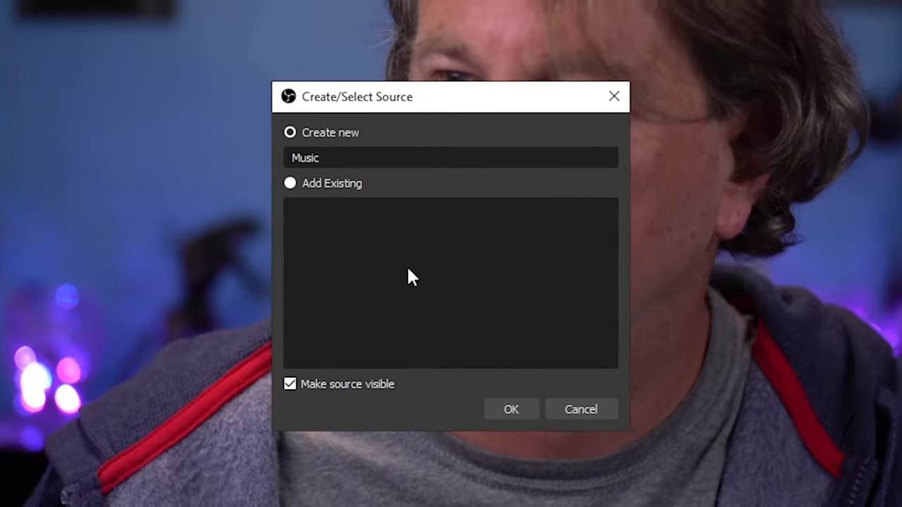
{"action": "left_click", "coordinate": [510, 408]}
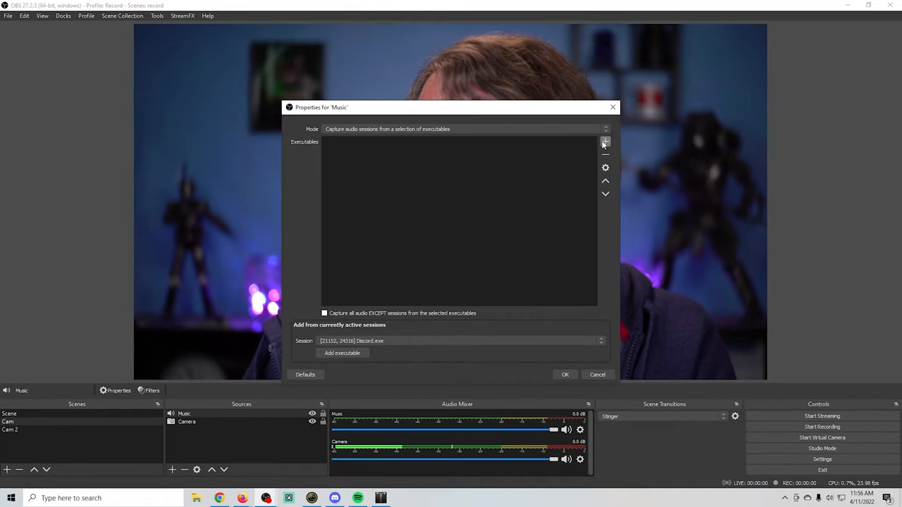
Set the Music source to capture Spotify.exe and confirm its settings.
{"action": "left_click", "coordinate": [599, 340]}
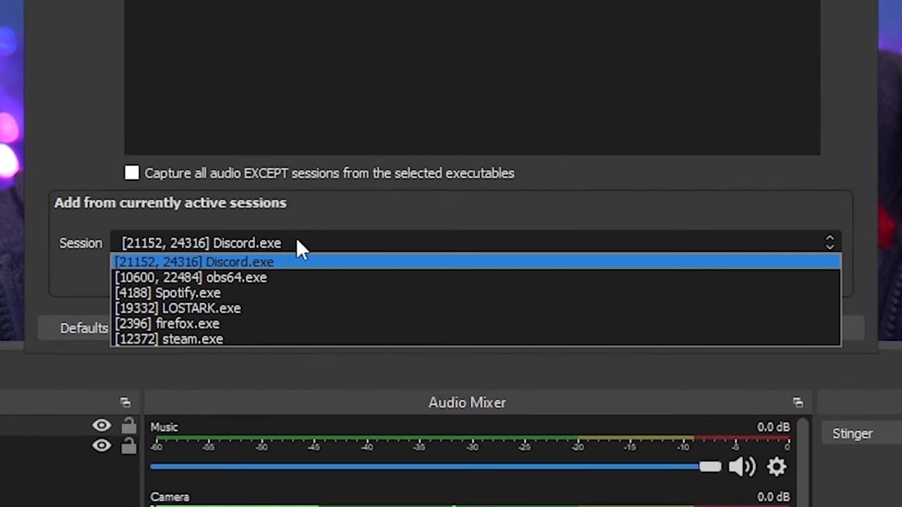
{"action": "mouse_move", "coordinate": [307, 292]}
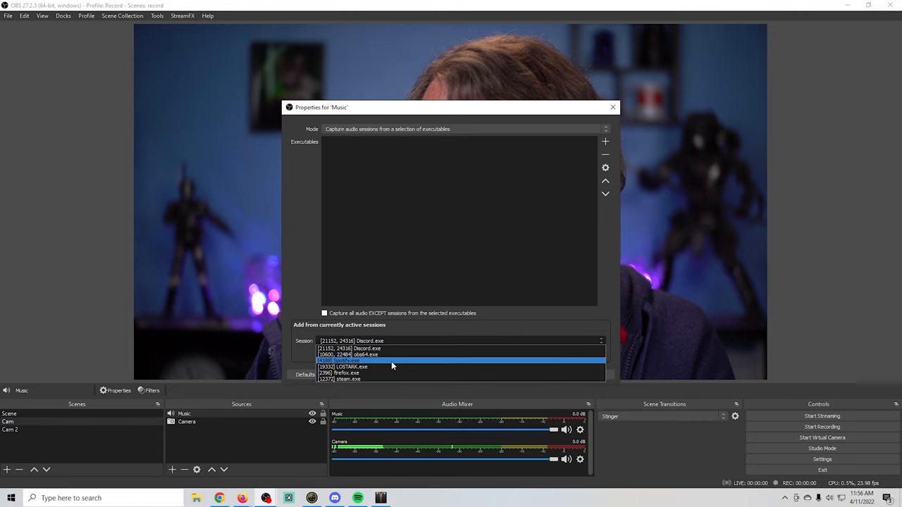
{"action": "left_click", "coordinate": [341, 361]}
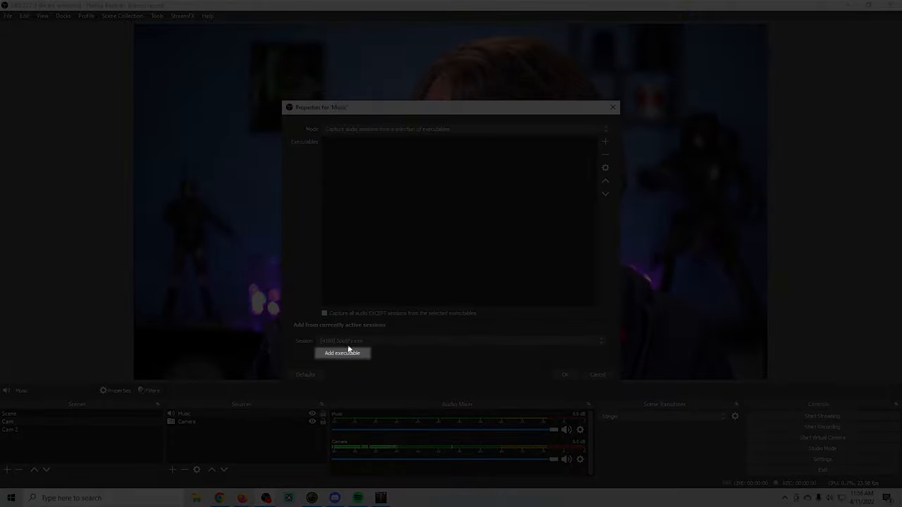
{"action": "left_click", "coordinate": [343, 352]}
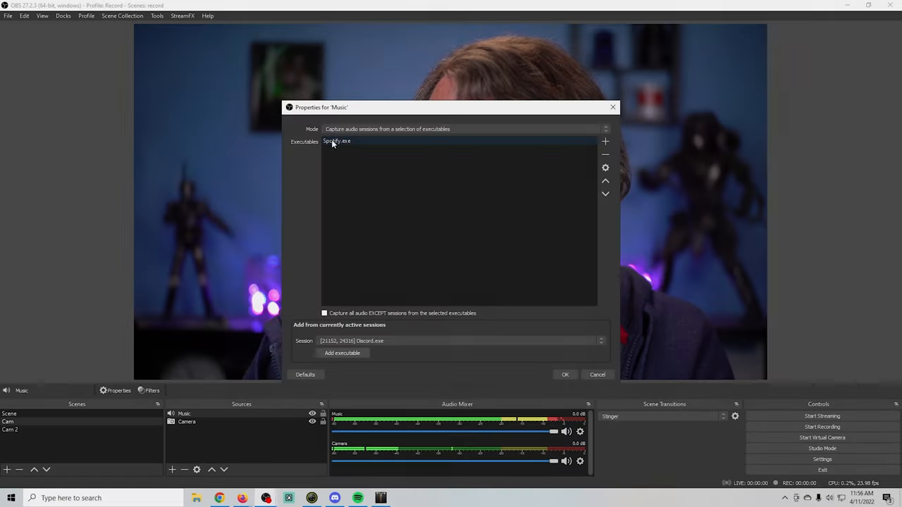
{"action": "left_click", "coordinate": [565, 375]}
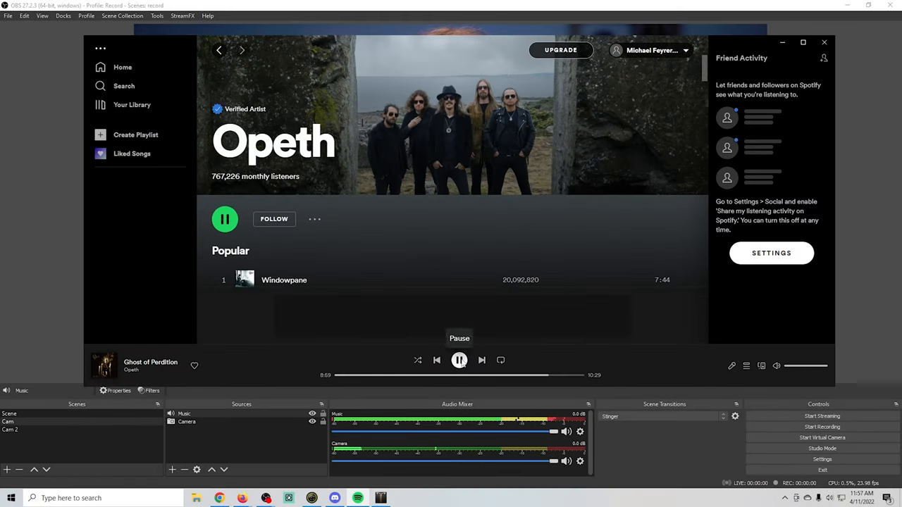
Pause the Opeth track in Spotify and bring up OBS's addable source types.
{"action": "left_click", "coordinate": [459, 361]}
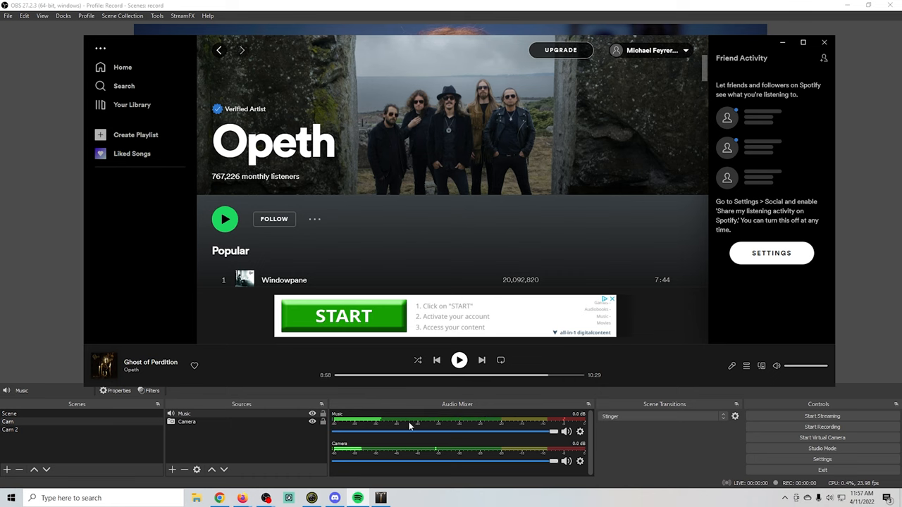
{"action": "left_click", "coordinate": [172, 471]}
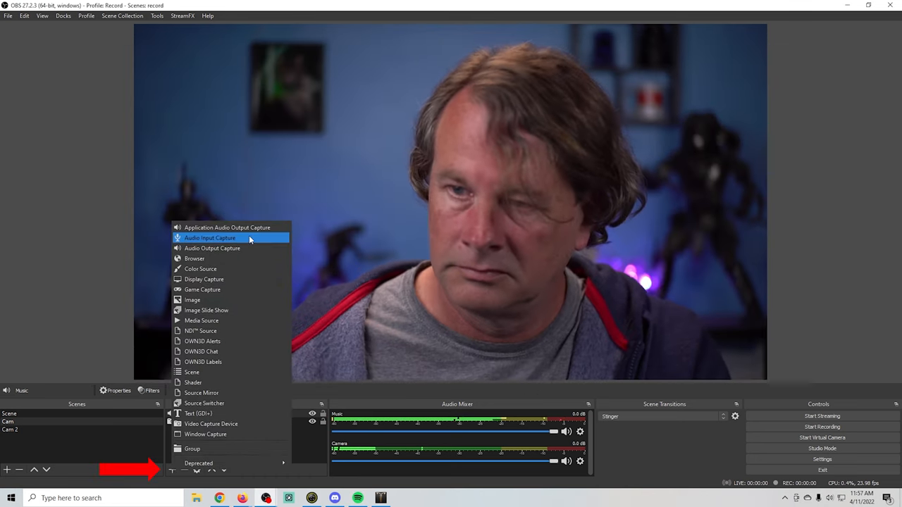
Add a 'Game Audio' application audio source capturing LOSTARK.exe.
{"action": "left_click", "coordinate": [227, 226]}
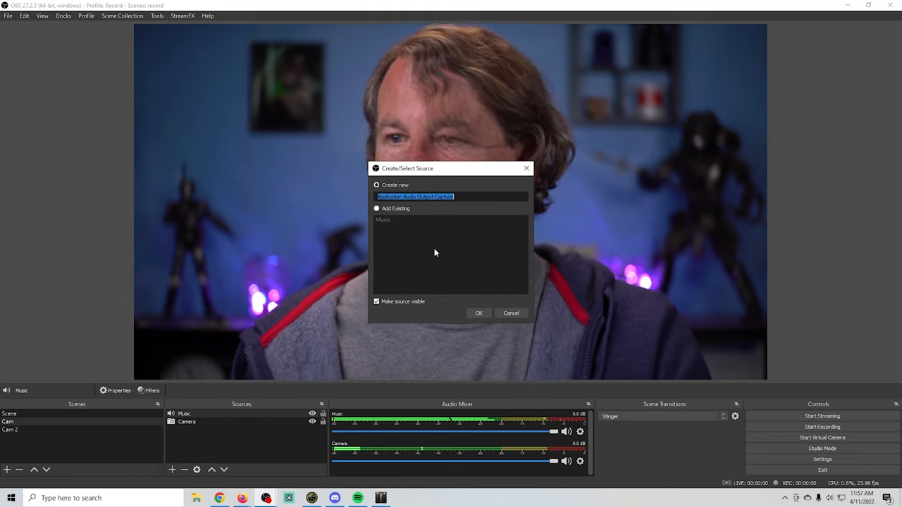
{"action": "type", "text": "Game Audi"}
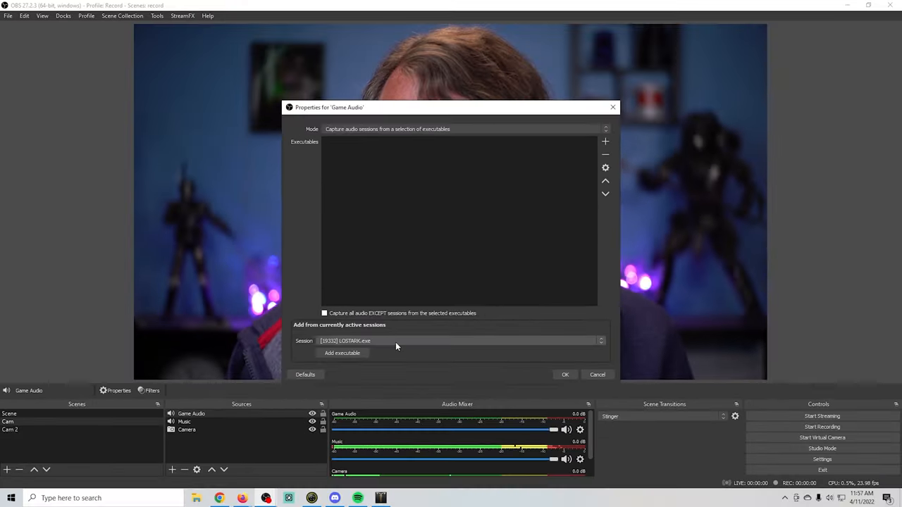
{"action": "left_click", "coordinate": [343, 352]}
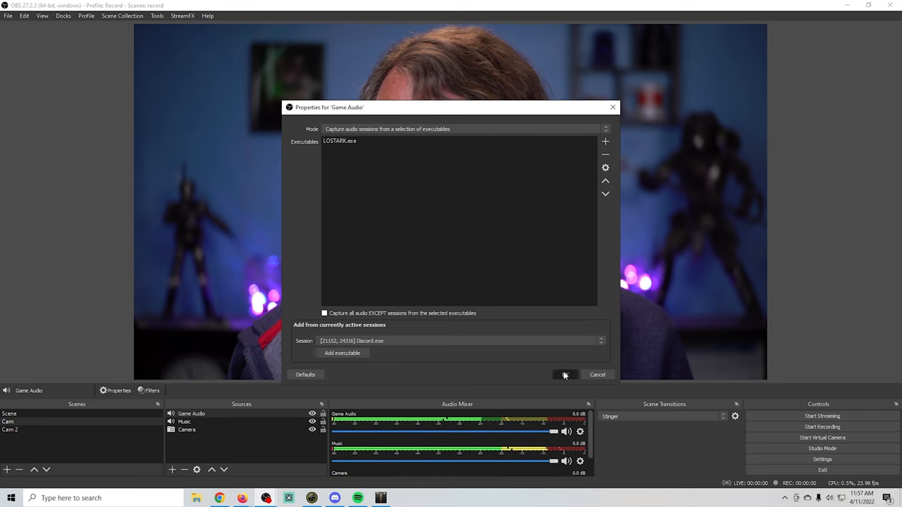
{"action": "left_click", "coordinate": [564, 375]}
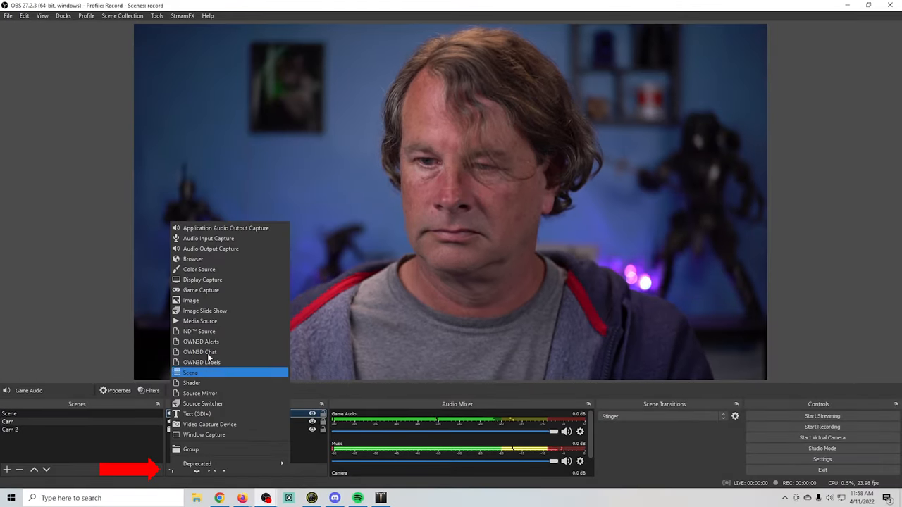
Add a 'Guest Audio' application audio source capturing Discord.exe.
{"action": "left_click", "coordinate": [226, 229]}
{"action": "type", "text": "Guest Audio"}
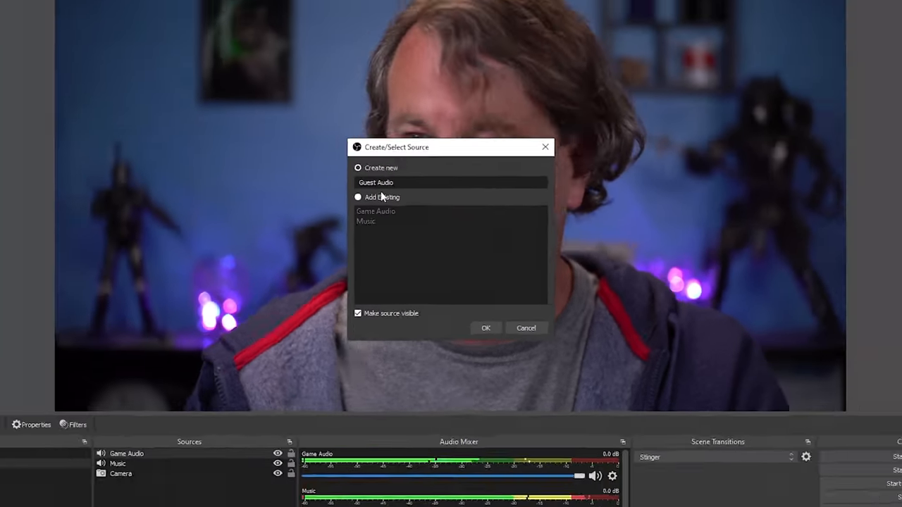
{"action": "left_click", "coordinate": [485, 327]}
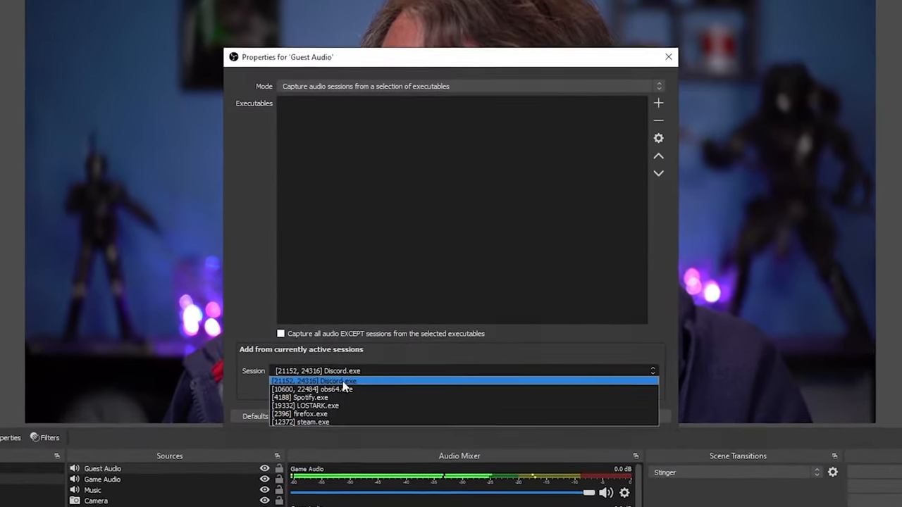
{"action": "left_click", "coordinate": [313, 380]}
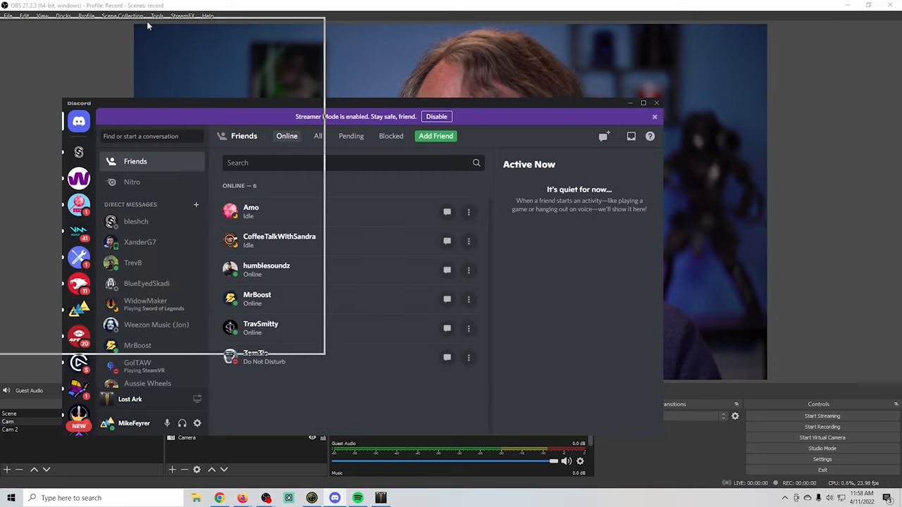
{"action": "left_click", "coordinate": [7, 469]}
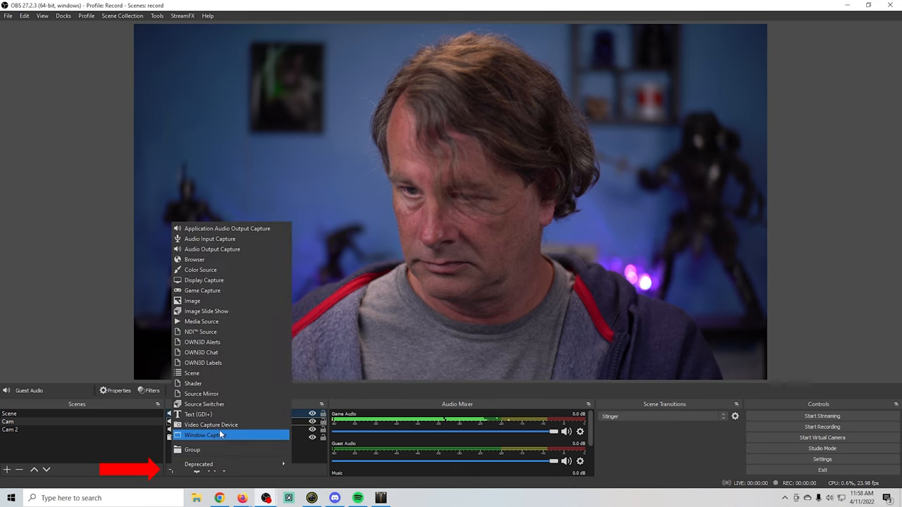
Add a 'Youtube' application audio source capturing firefox.exe.
{"action": "left_click", "coordinate": [203, 434]}
{"action": "type", "text": "Youtube"}
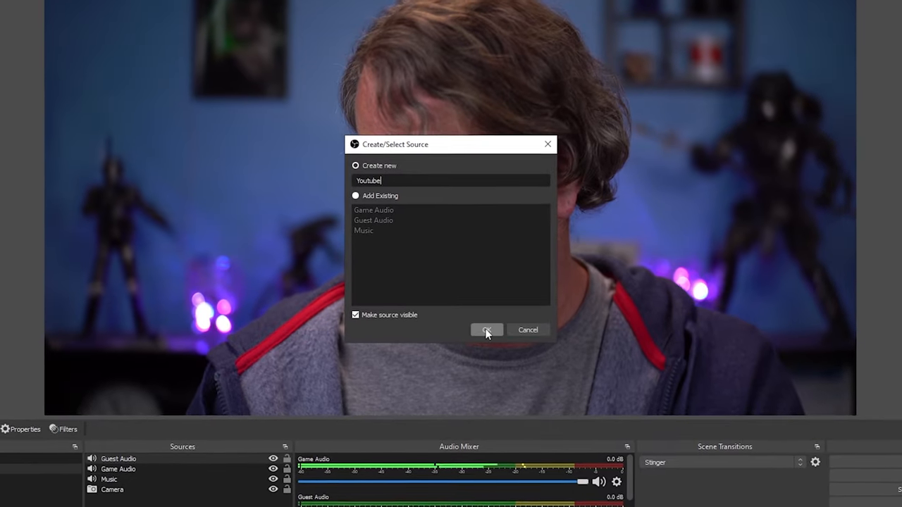
{"action": "left_click", "coordinate": [486, 329]}
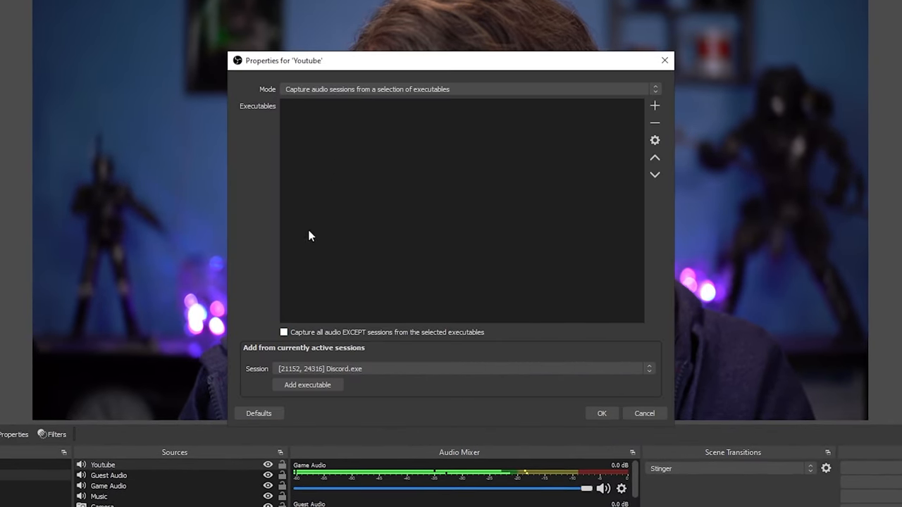
{"action": "left_click", "coordinate": [647, 369]}
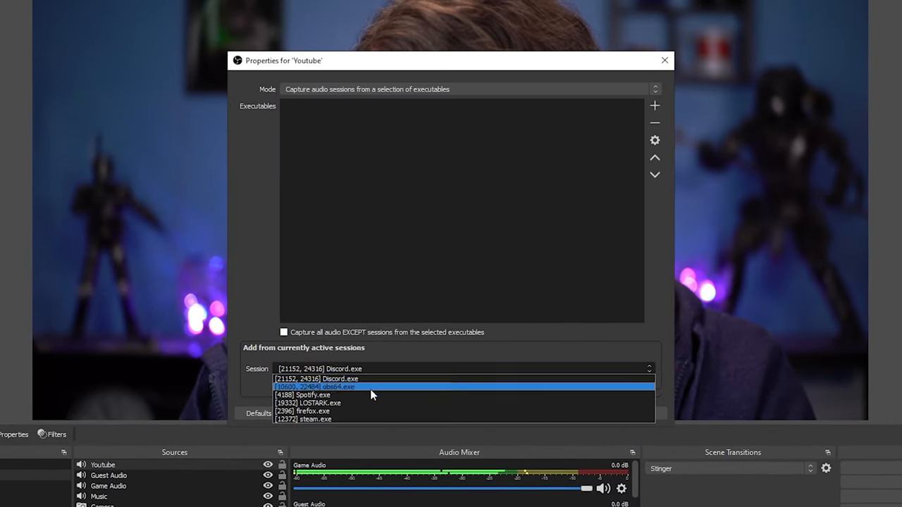
{"action": "left_click", "coordinate": [317, 412]}
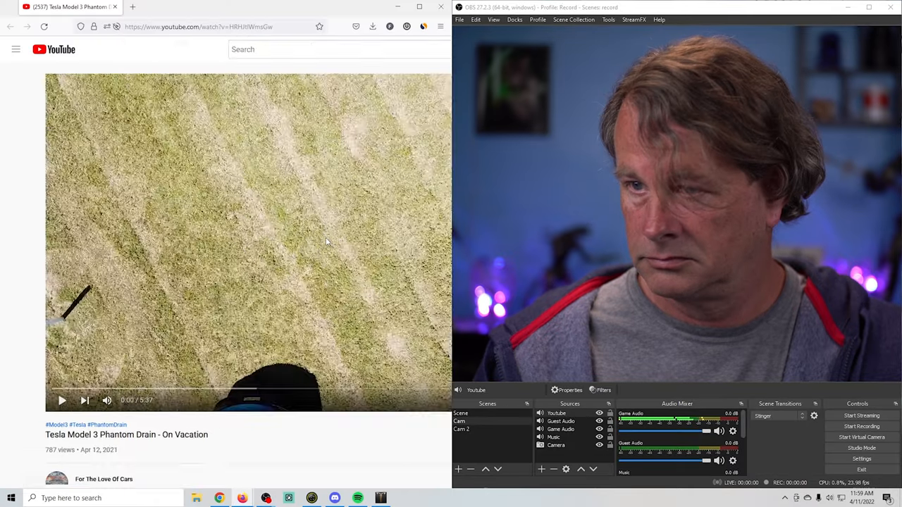
Remove the earlier audio sources so only Camera remains and bring up the source type list.
{"action": "left_click", "coordinate": [62, 400]}
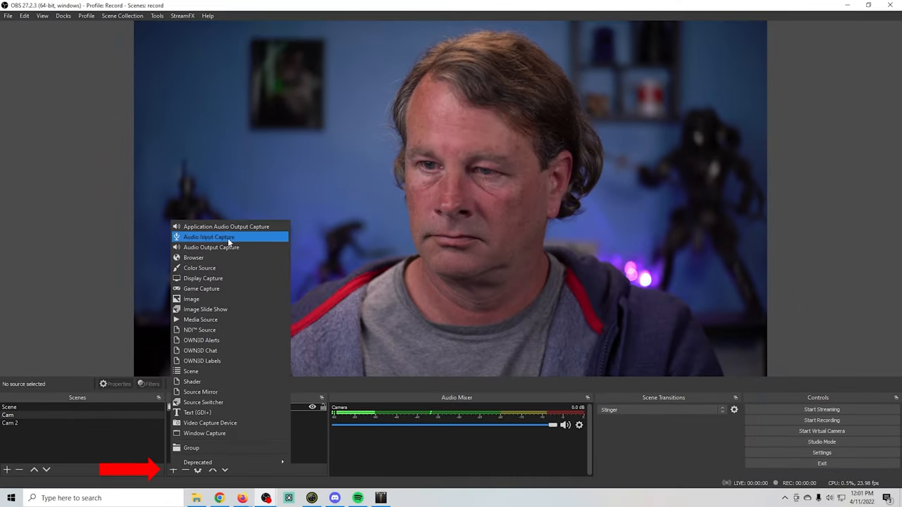
Create an Application Audio Capture source named Stream Audio.
{"action": "left_click", "coordinate": [226, 226]}
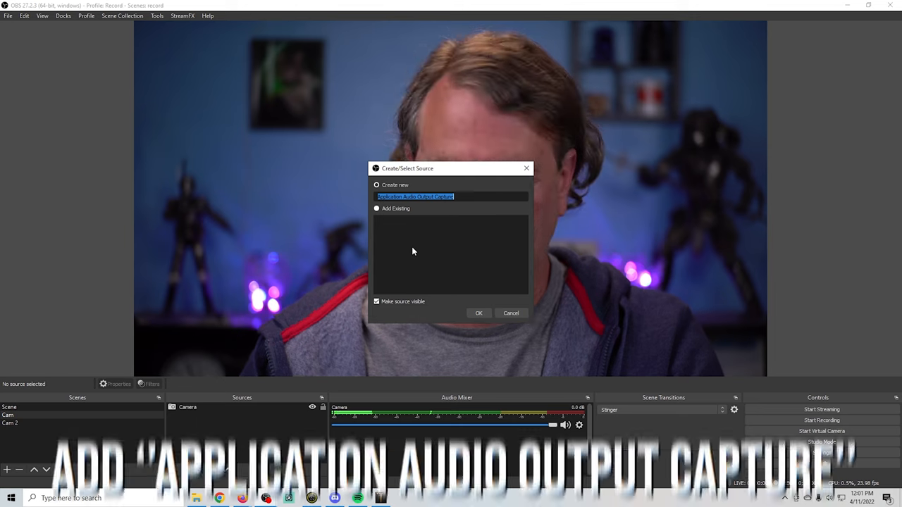
{"action": "type", "text": "Stream Audio"}
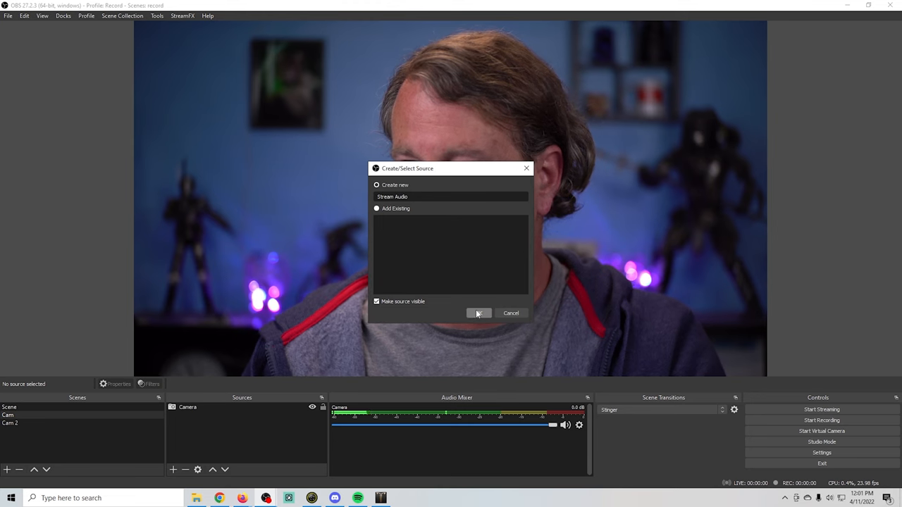
{"action": "left_click", "coordinate": [479, 313]}
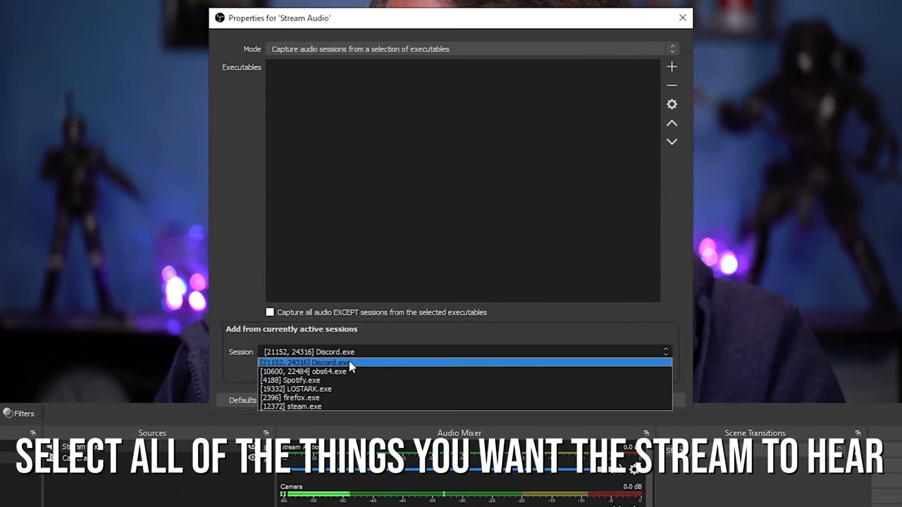
Have Stream Audio capture Discord.exe and LOSTARK.exe and confirm its settings.
{"action": "left_click", "coordinate": [303, 362]}
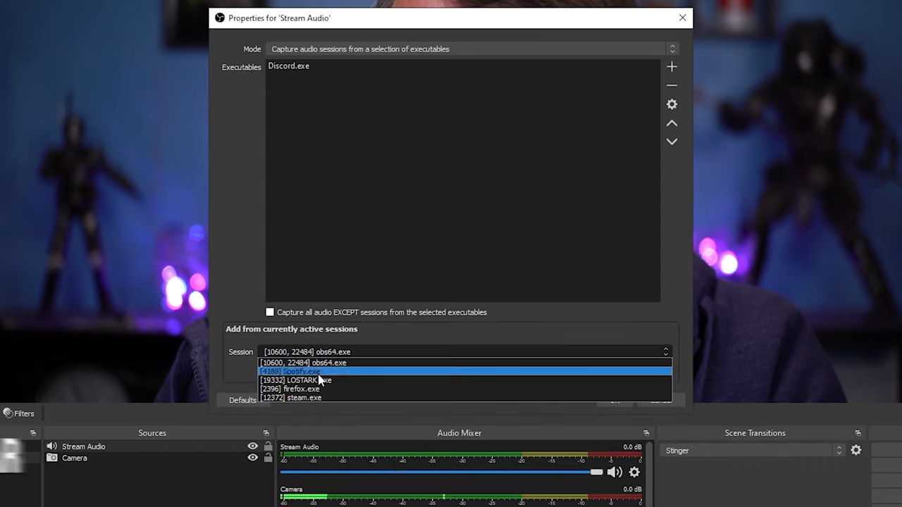
{"action": "left_click", "coordinate": [296, 381]}
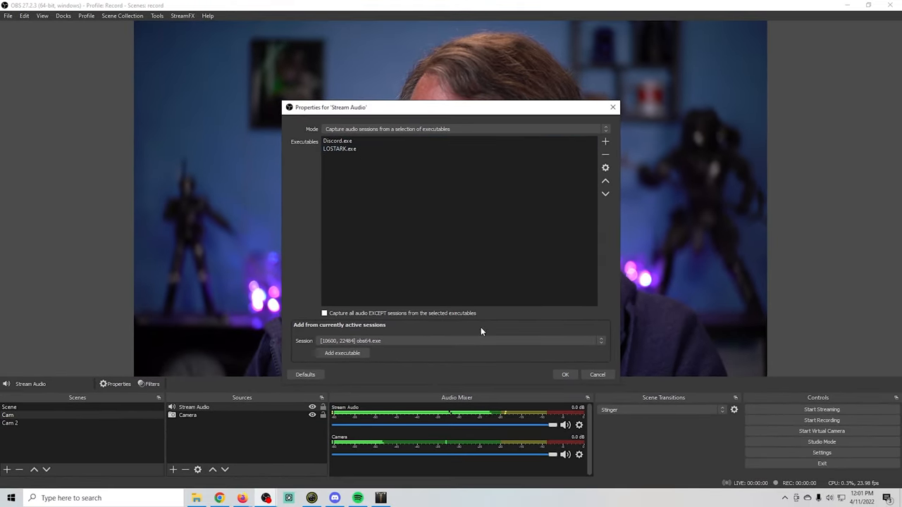
{"action": "mouse_move", "coordinate": [564, 375]}
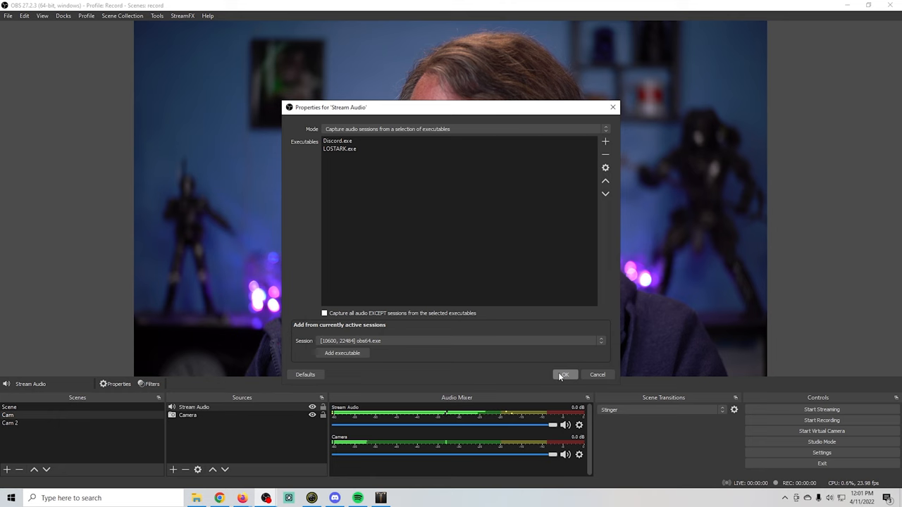
{"action": "left_click", "coordinate": [564, 374]}
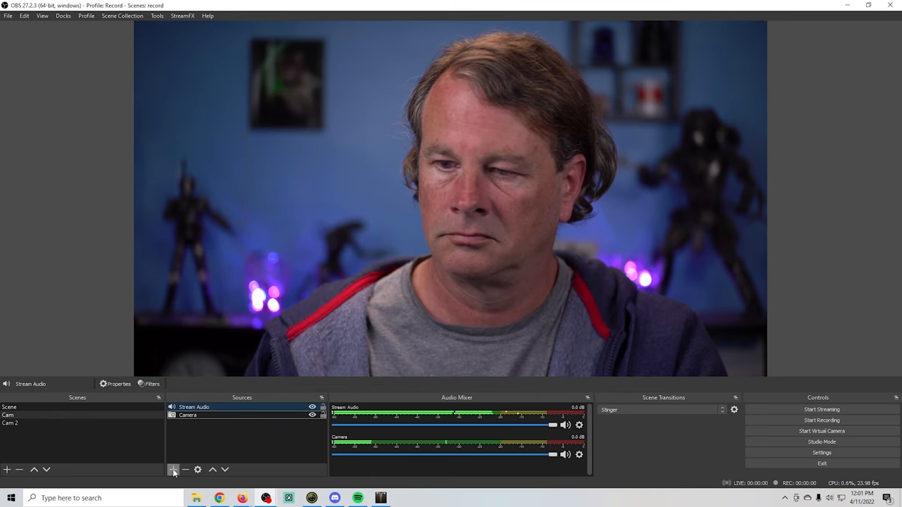
Create an Application Audio Output Capture source named Me Audio.
{"action": "left_click", "coordinate": [172, 469]}
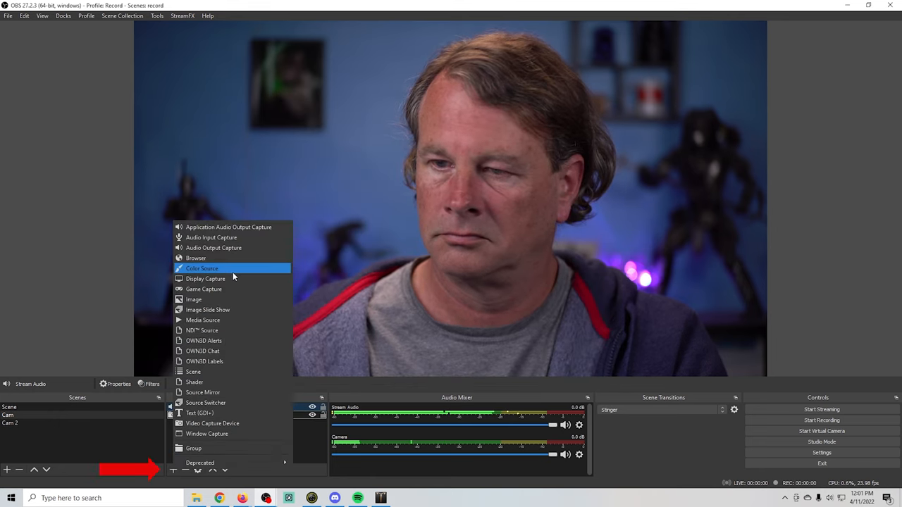
{"action": "left_click", "coordinate": [229, 227]}
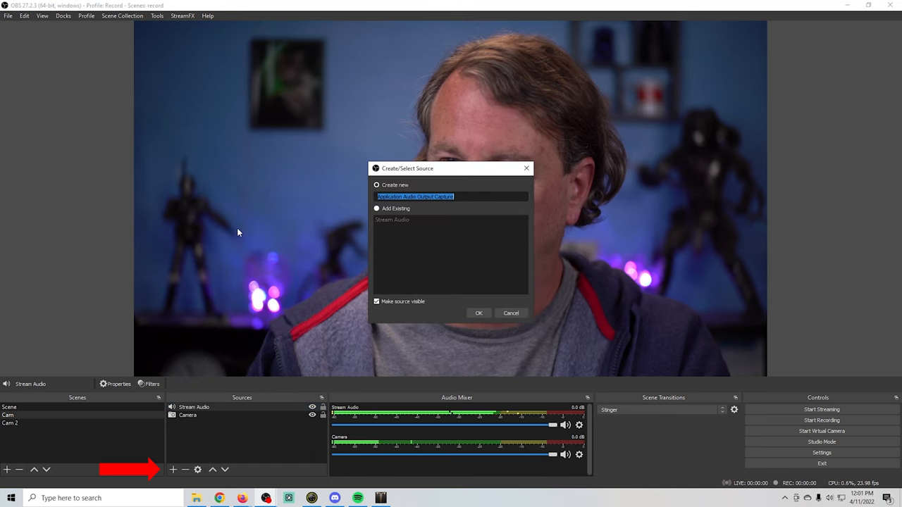
{"action": "type", "text": "M"}
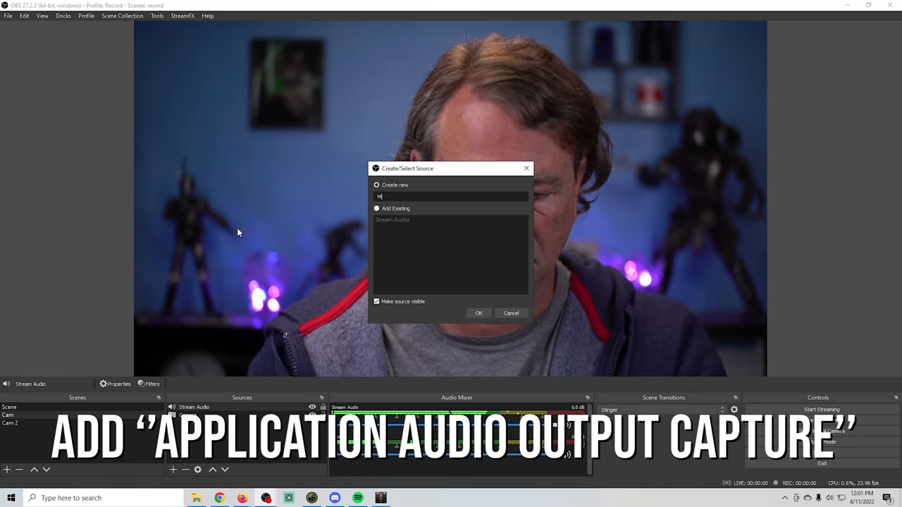
{"action": "type", "text": "e A"}
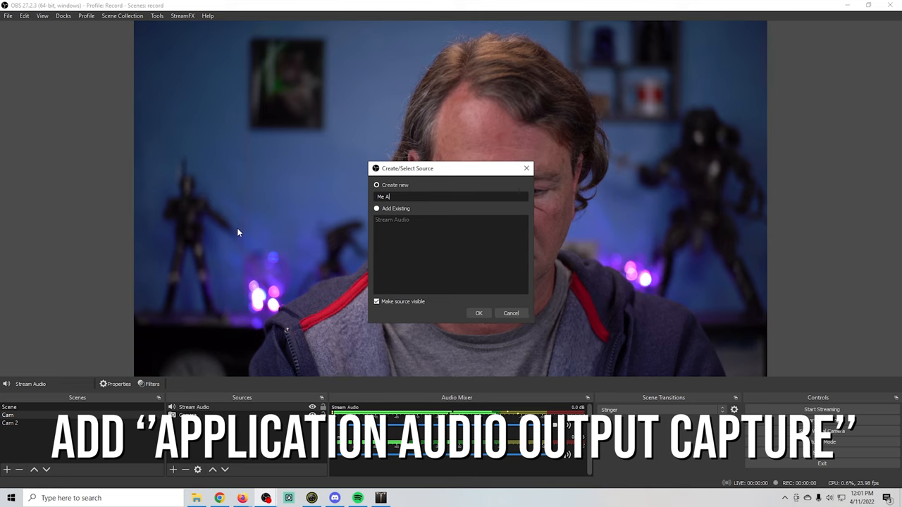
{"action": "type", "text": "udio"}
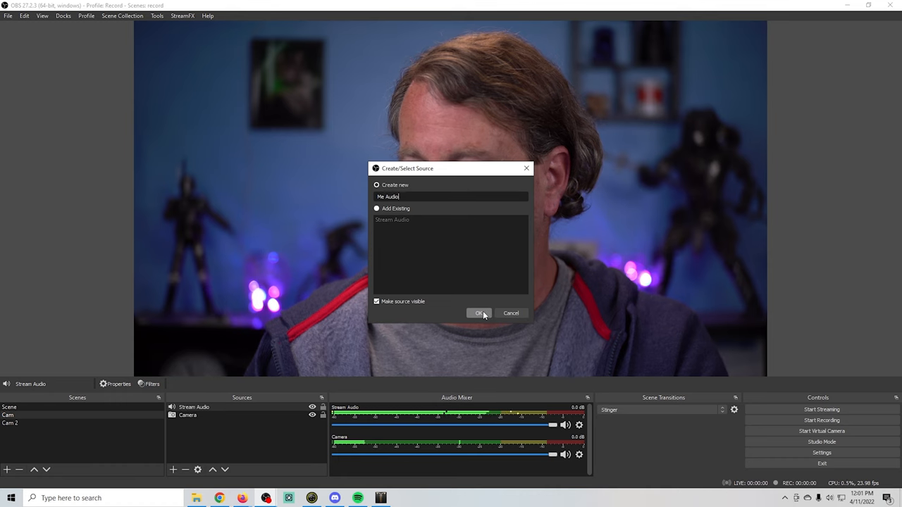
{"action": "left_click", "coordinate": [479, 313]}
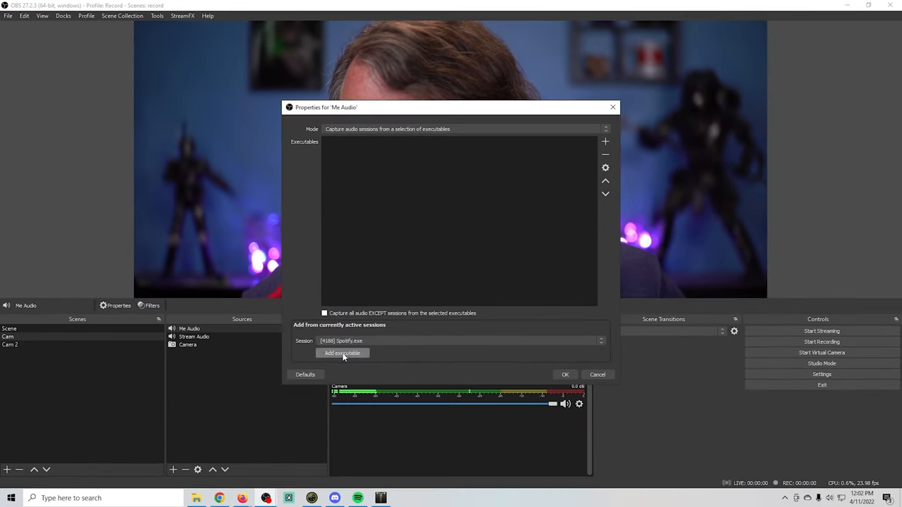
Add the Spotify.exe session to Me Audio's captured executables.
{"action": "left_click", "coordinate": [341, 352]}
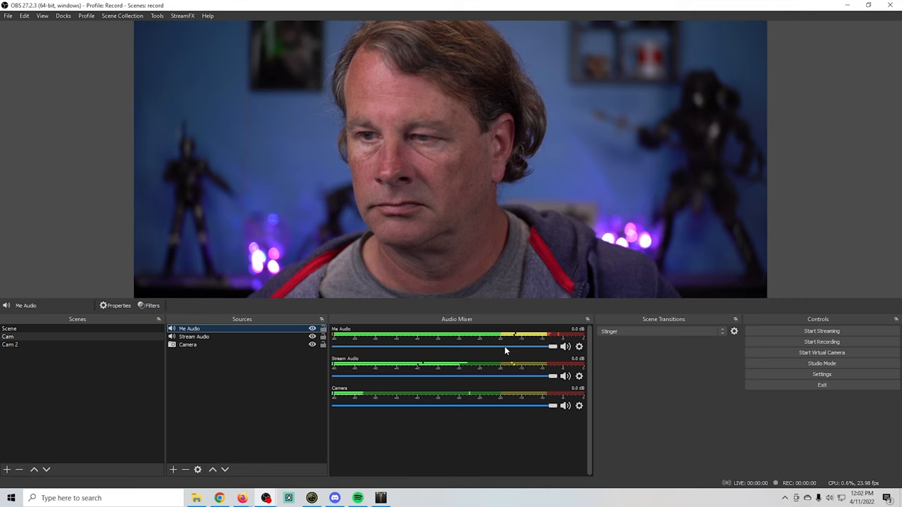
In Advanced Audio Properties, set Me Audio to Monitor Only (mute output).
{"action": "right_click", "coordinate": [579, 347]}
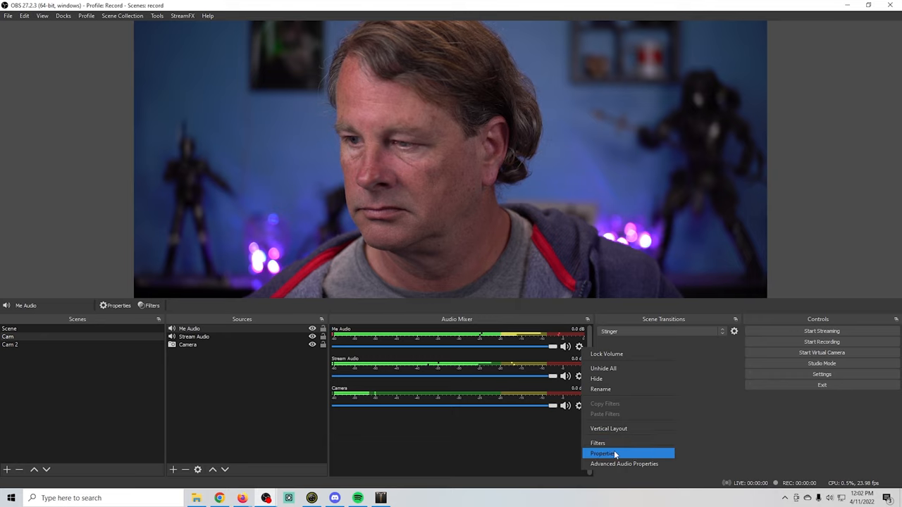
{"action": "left_click", "coordinate": [623, 464]}
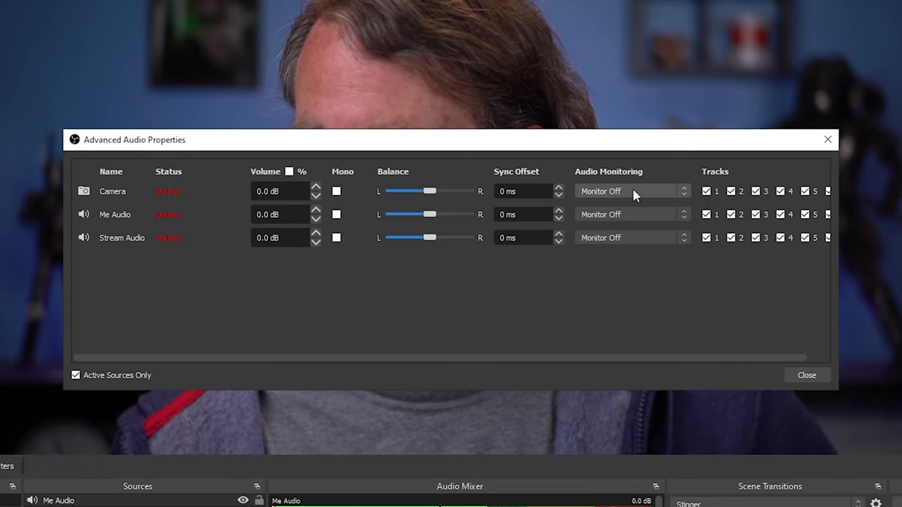
{"action": "mouse_move", "coordinate": [613, 214]}
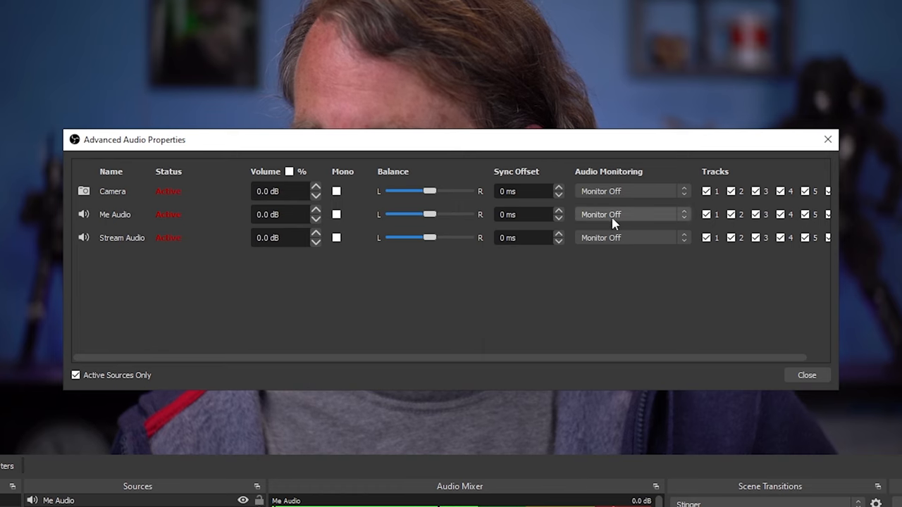
{"action": "left_click", "coordinate": [627, 214]}
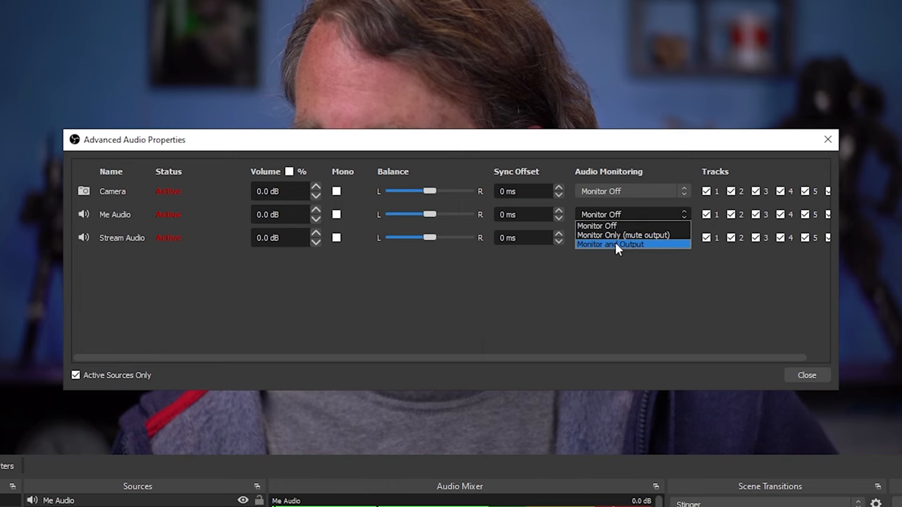
{"action": "mouse_move", "coordinate": [620, 235]}
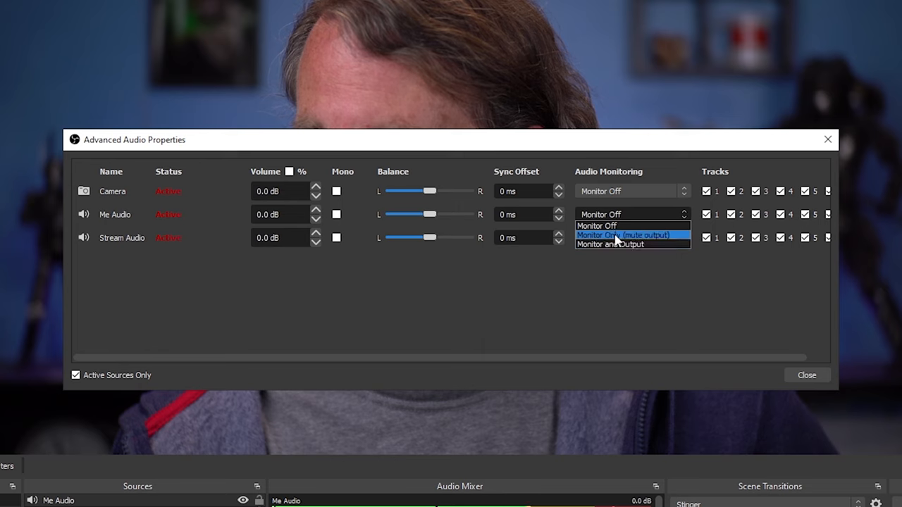
{"action": "left_click", "coordinate": [623, 236]}
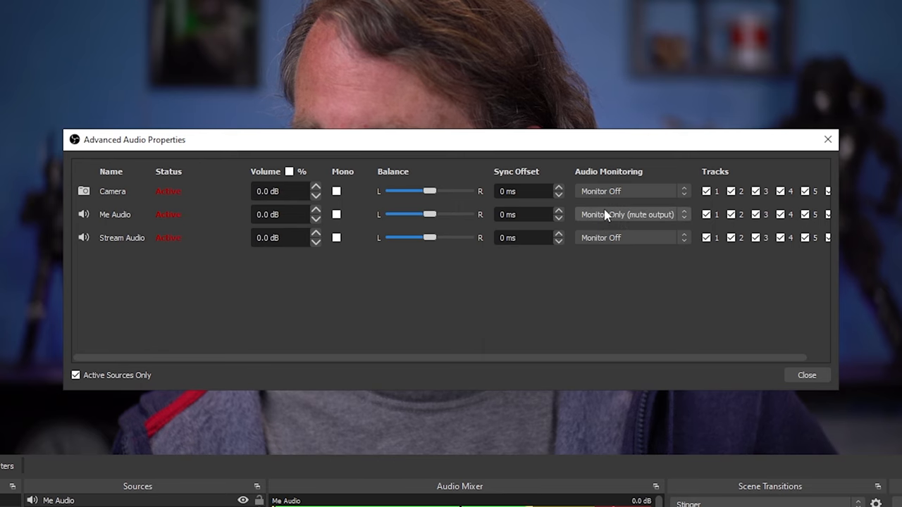
Set Stream Audio to Monitor and Output and close the dialog.
{"action": "left_click", "coordinate": [629, 237]}
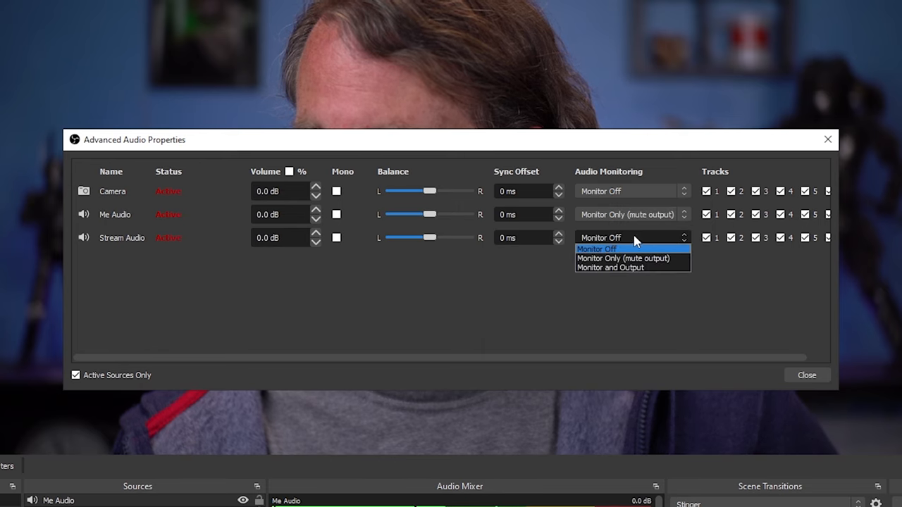
{"action": "mouse_move", "coordinate": [623, 258]}
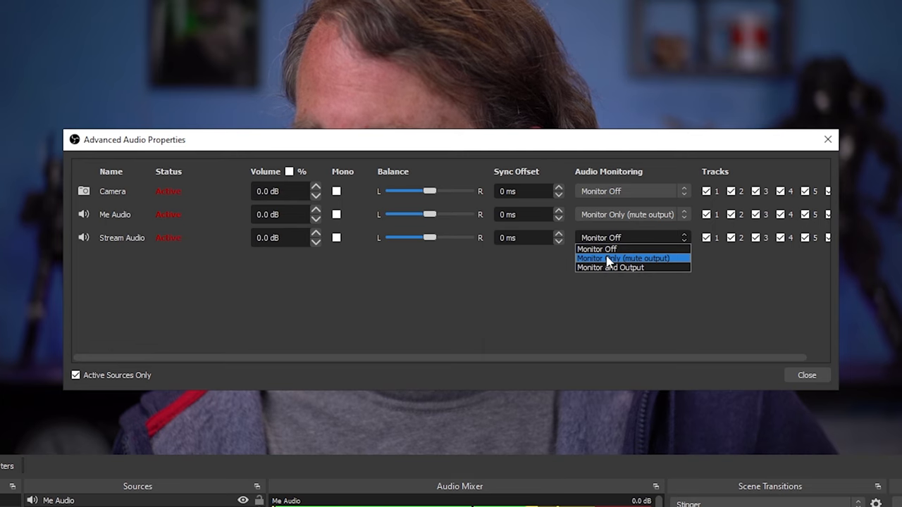
{"action": "mouse_move", "coordinate": [609, 267]}
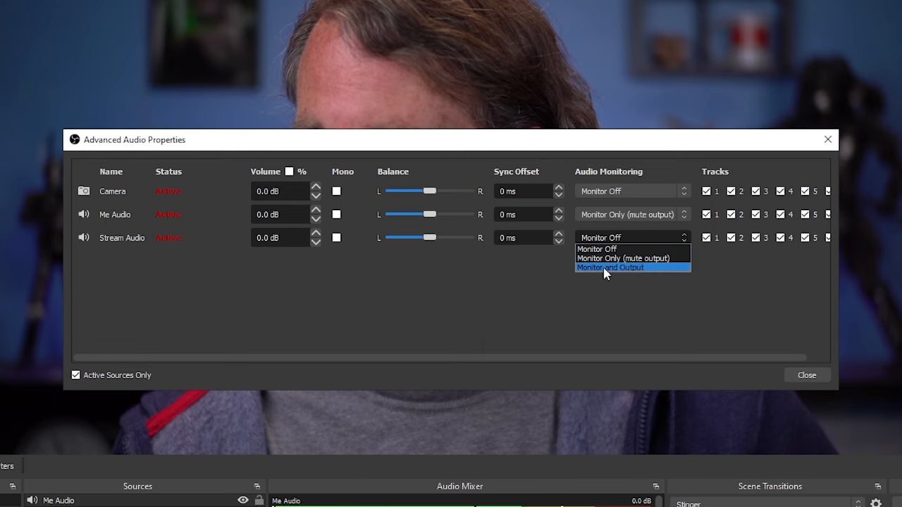
{"action": "left_click", "coordinate": [609, 267]}
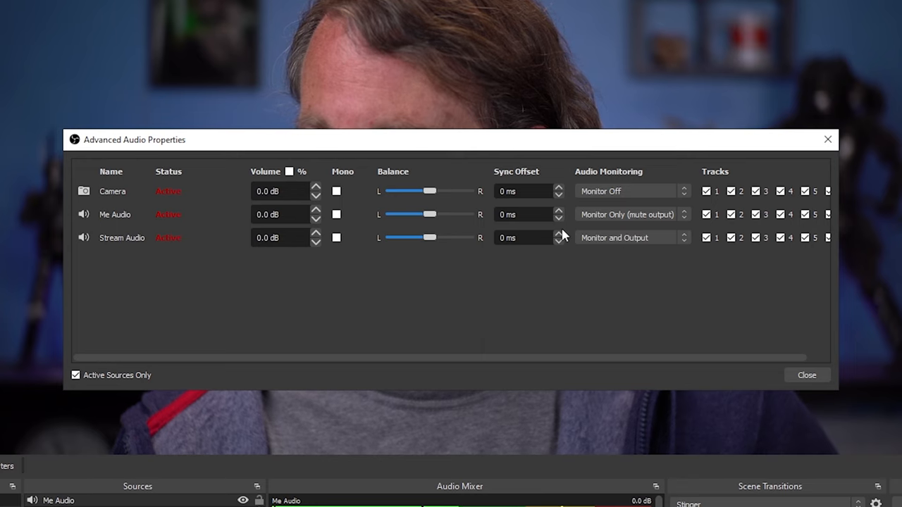
{"action": "mouse_move", "coordinate": [608, 278]}
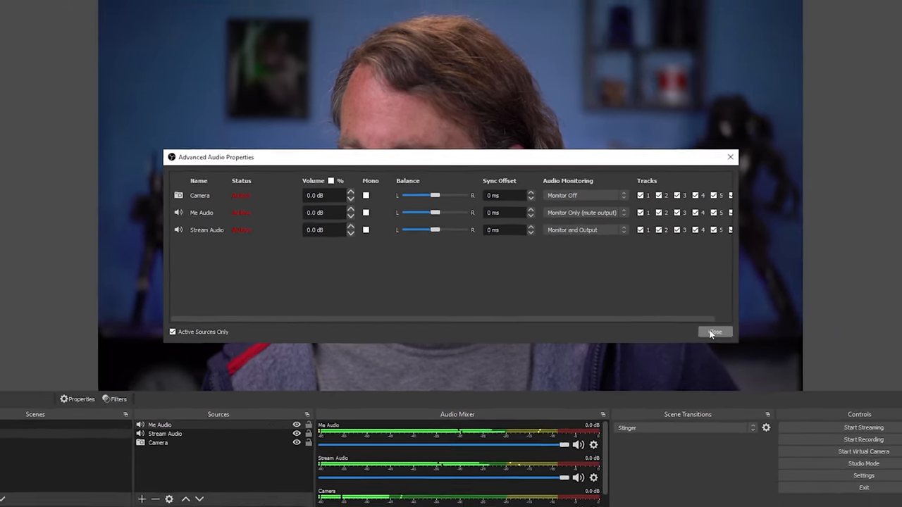
{"action": "left_click", "coordinate": [716, 332]}
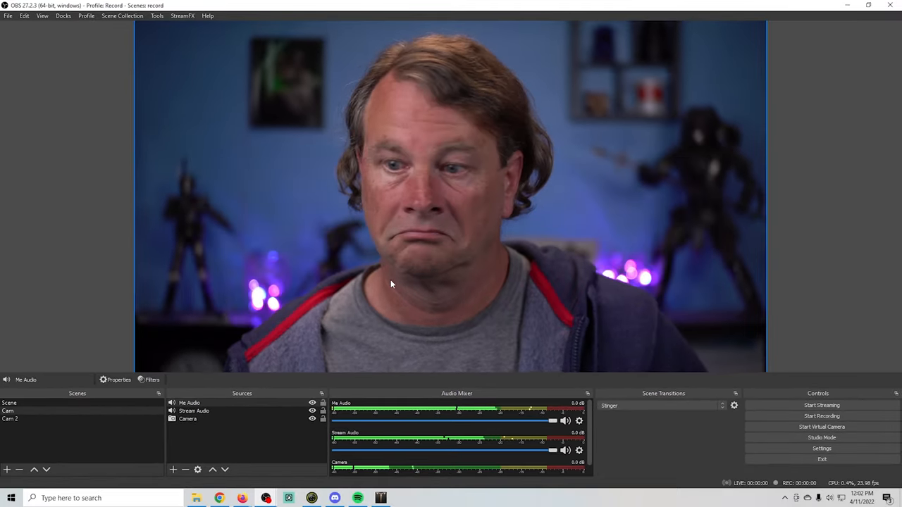